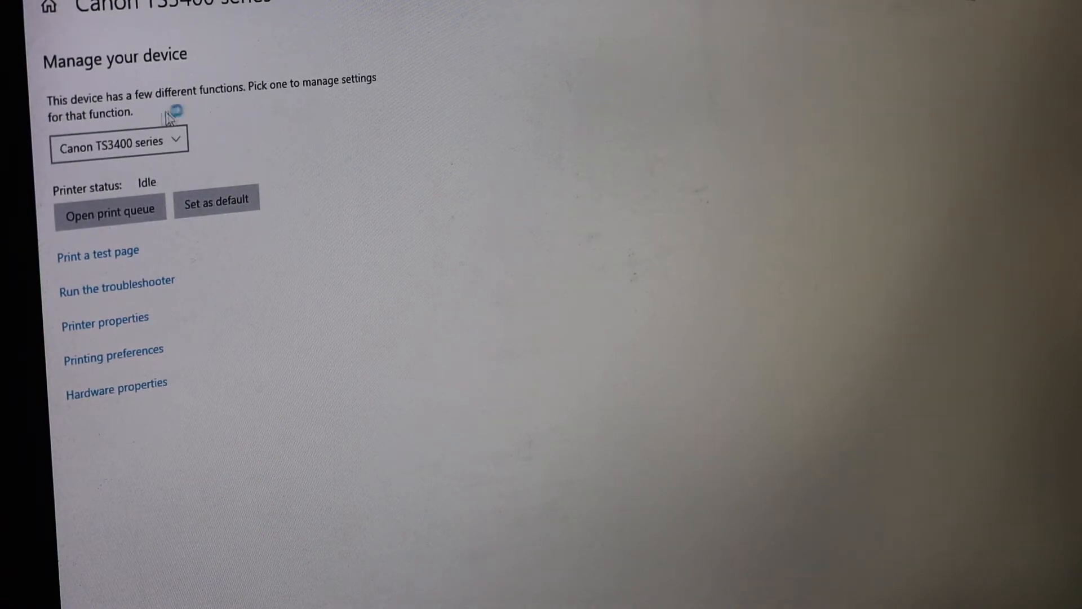
Step: Switch the Canon TS3400 to 'Scanner: Canon IJ Scanner' and launch its scanning app
click(118, 140)
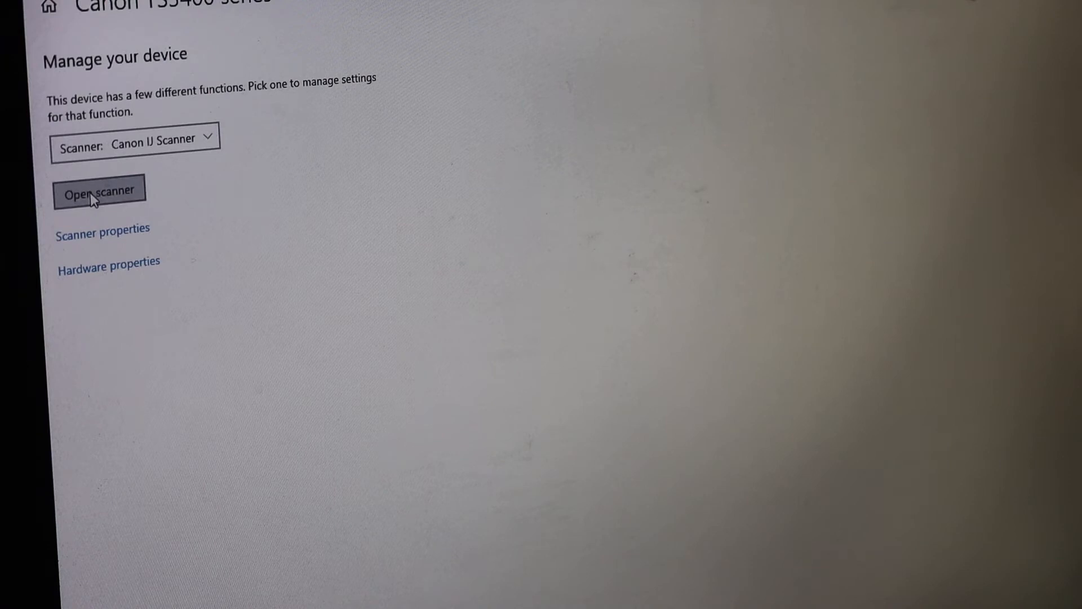
click(99, 191)
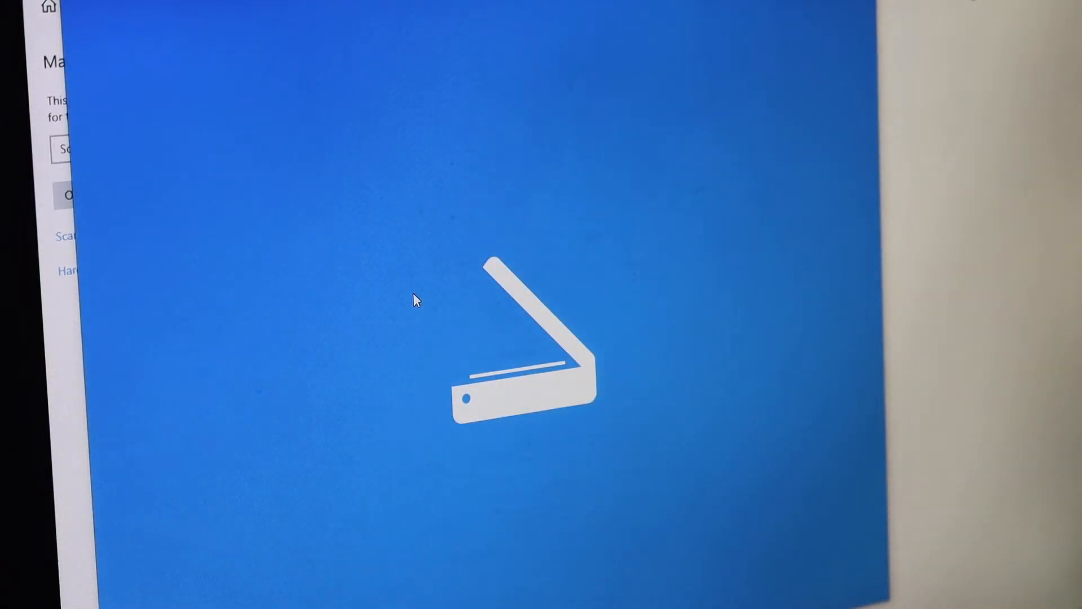